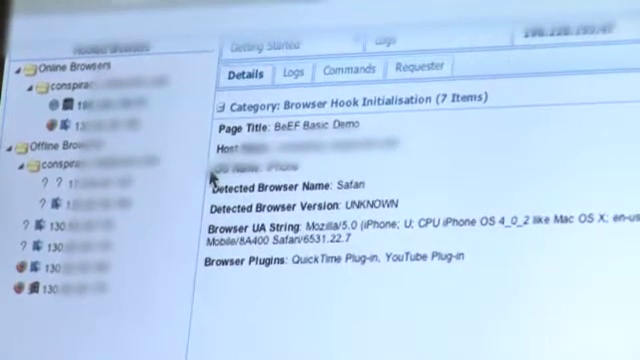
Select the Host module 'Insecure URL Handling - Skype' for the hooked iPhone browser.
click(348, 68)
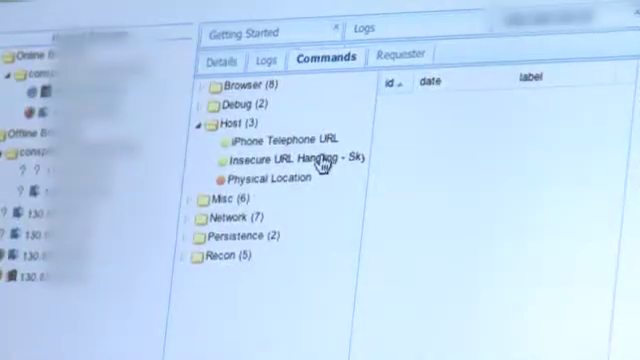
click(290, 158)
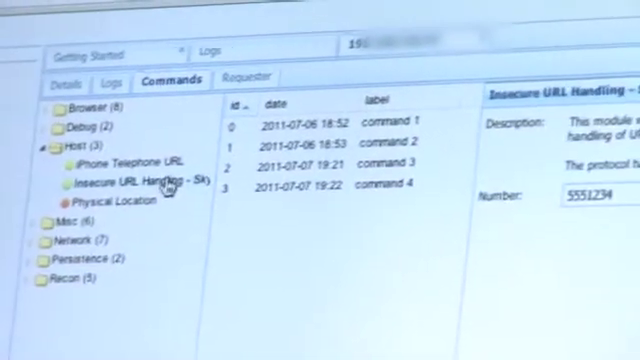